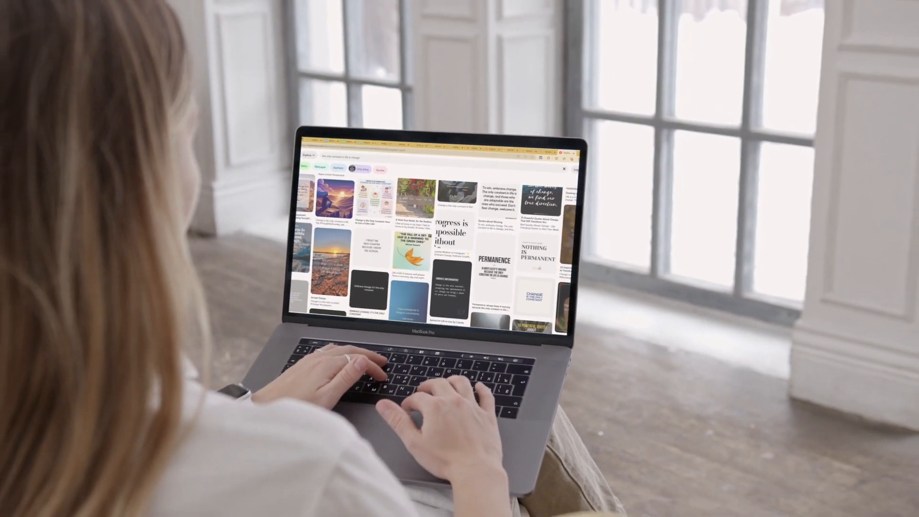
pyautogui.scroll(-3)
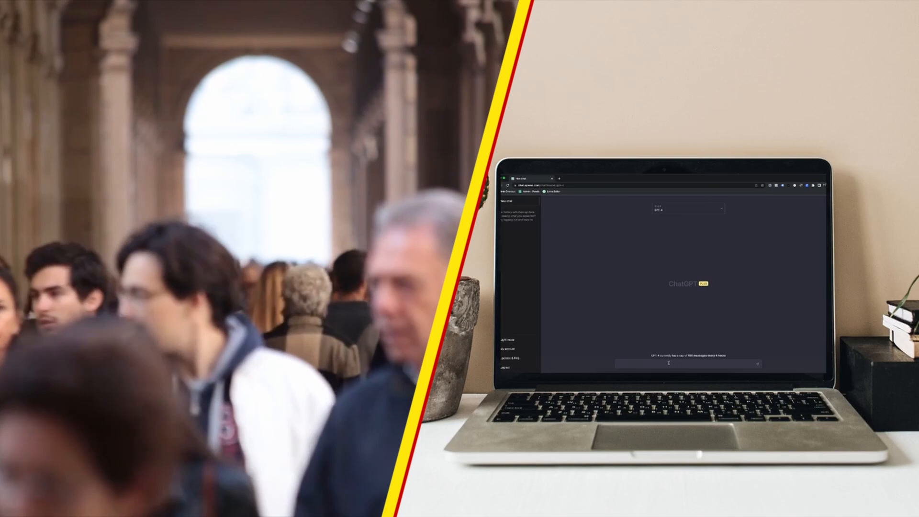
pyautogui.write('What is the difference between ChatGPT-3 and ChatGPT-4?')
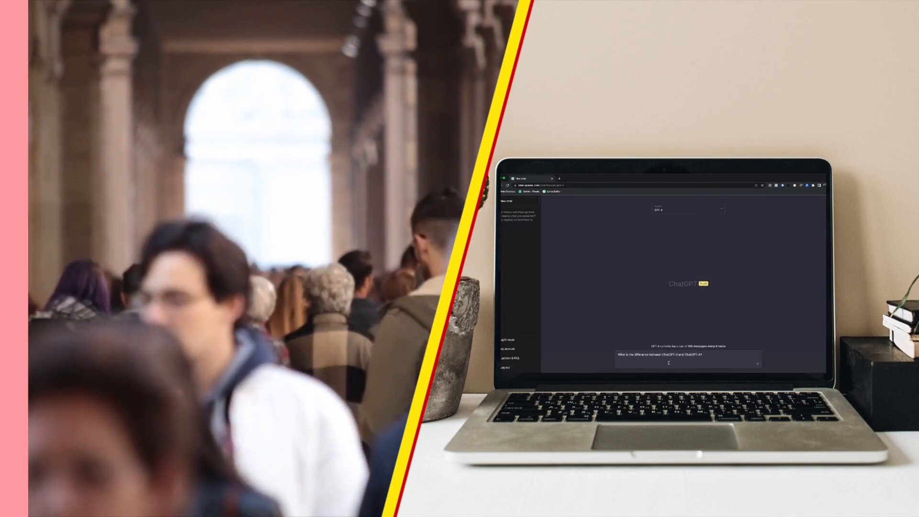